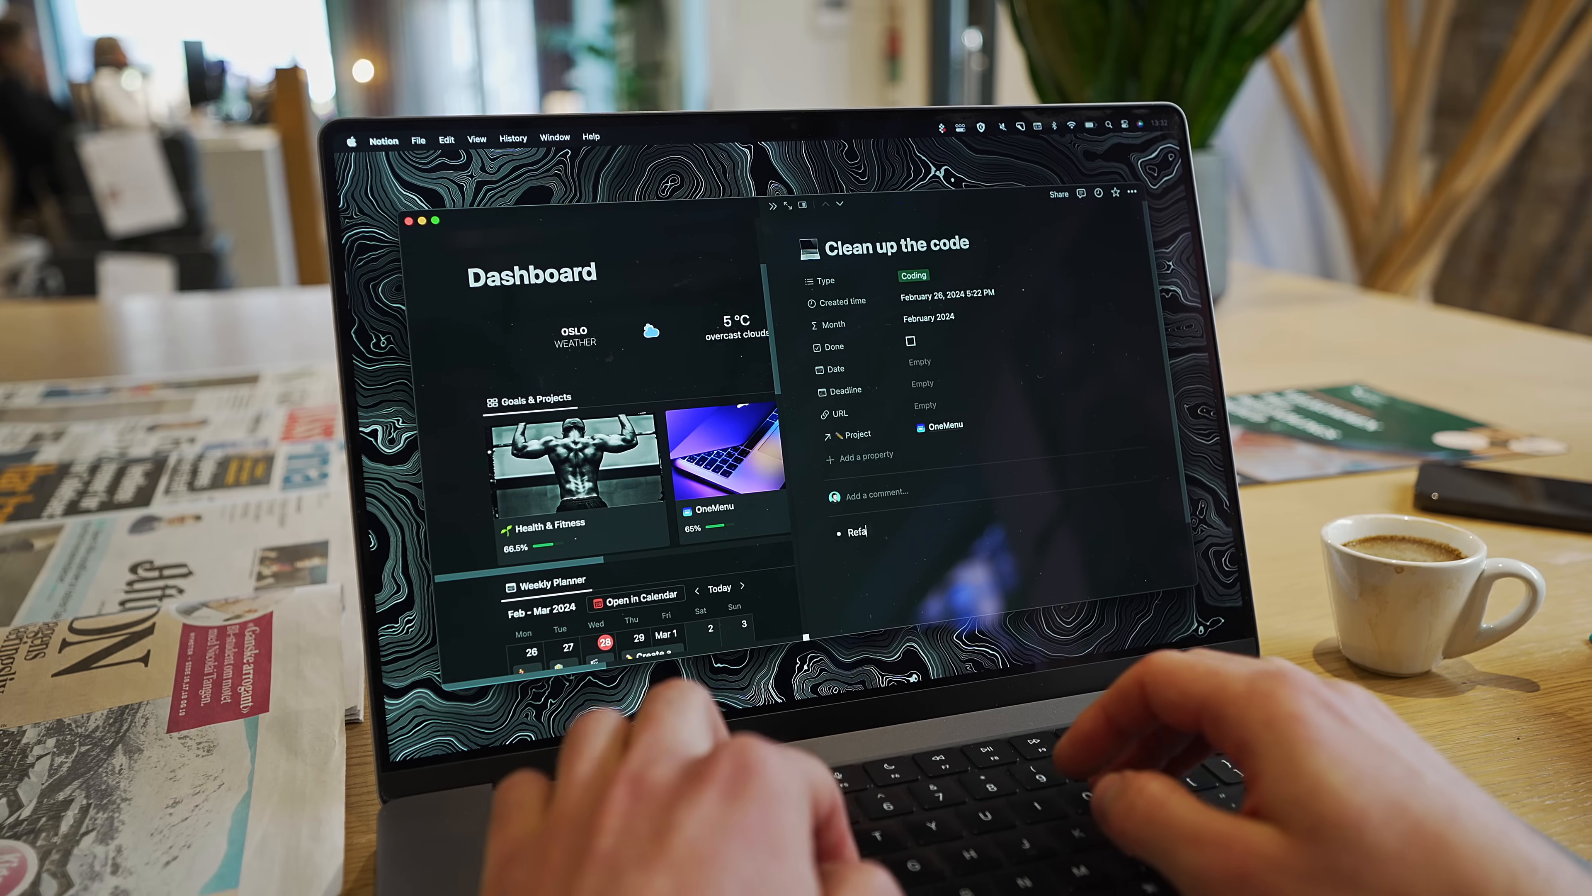
type("ctor system mo")
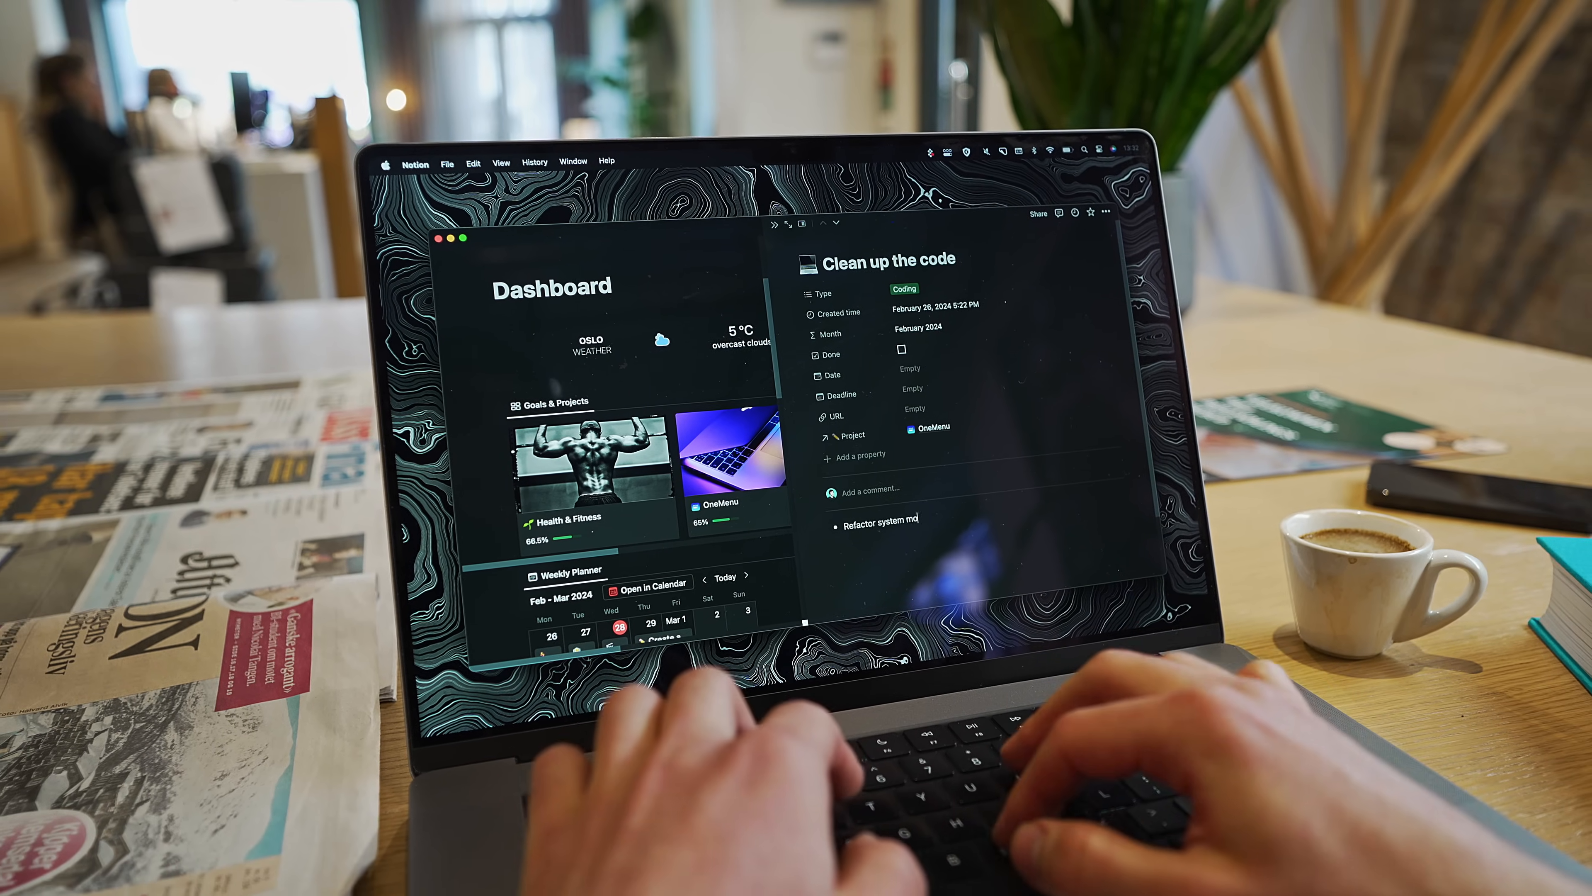
type("onitoring so")
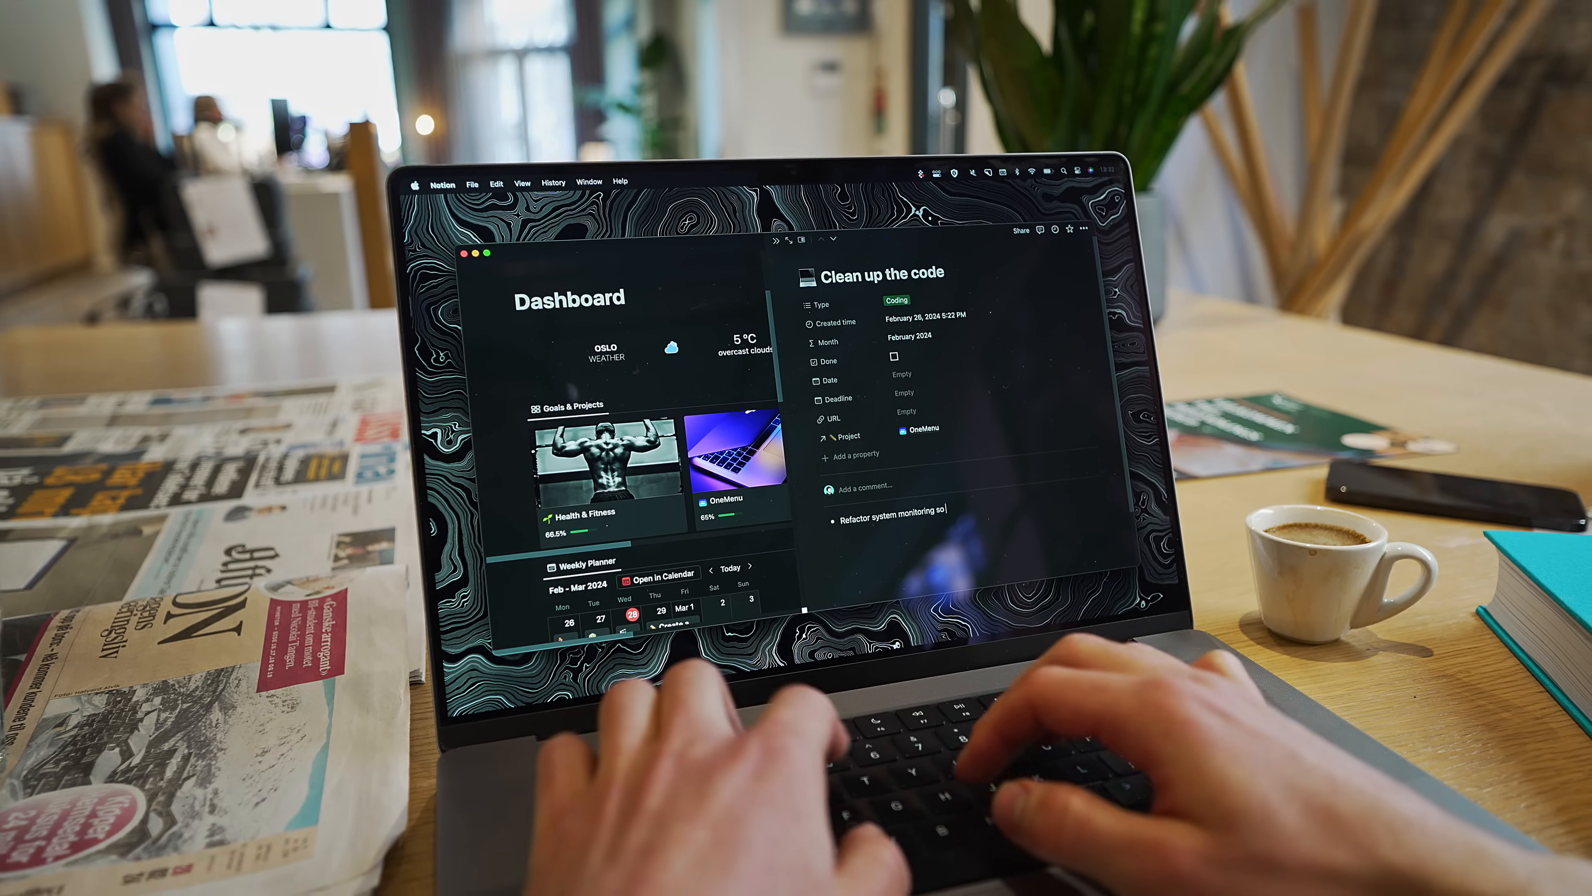